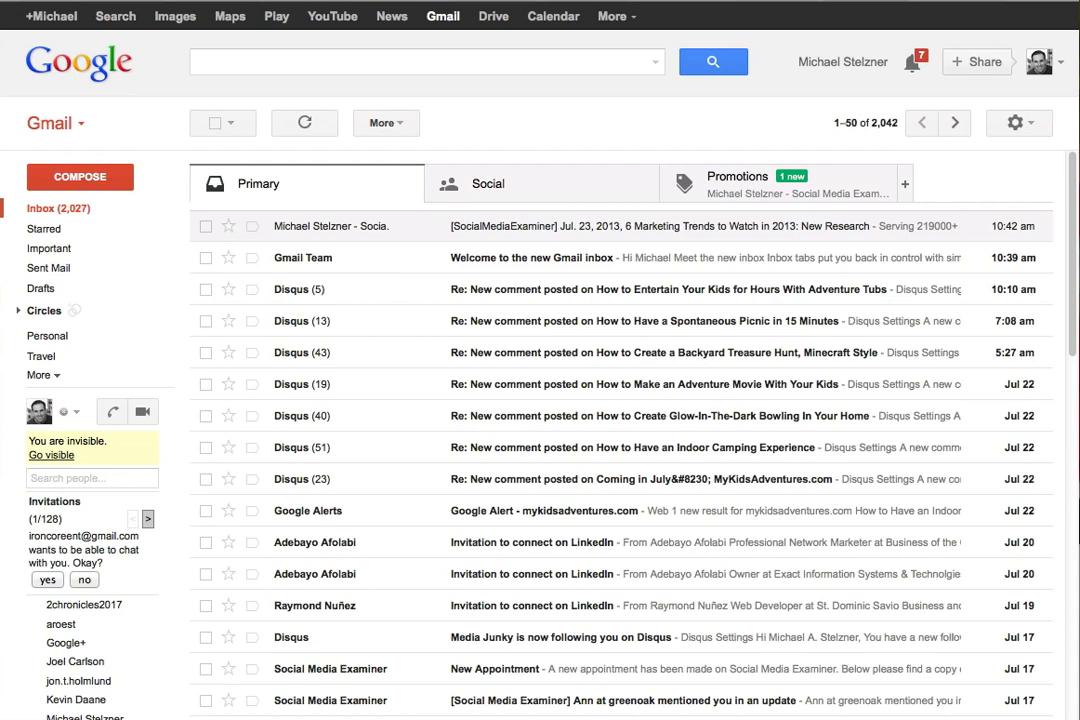
pyautogui.moveTo(314, 188)
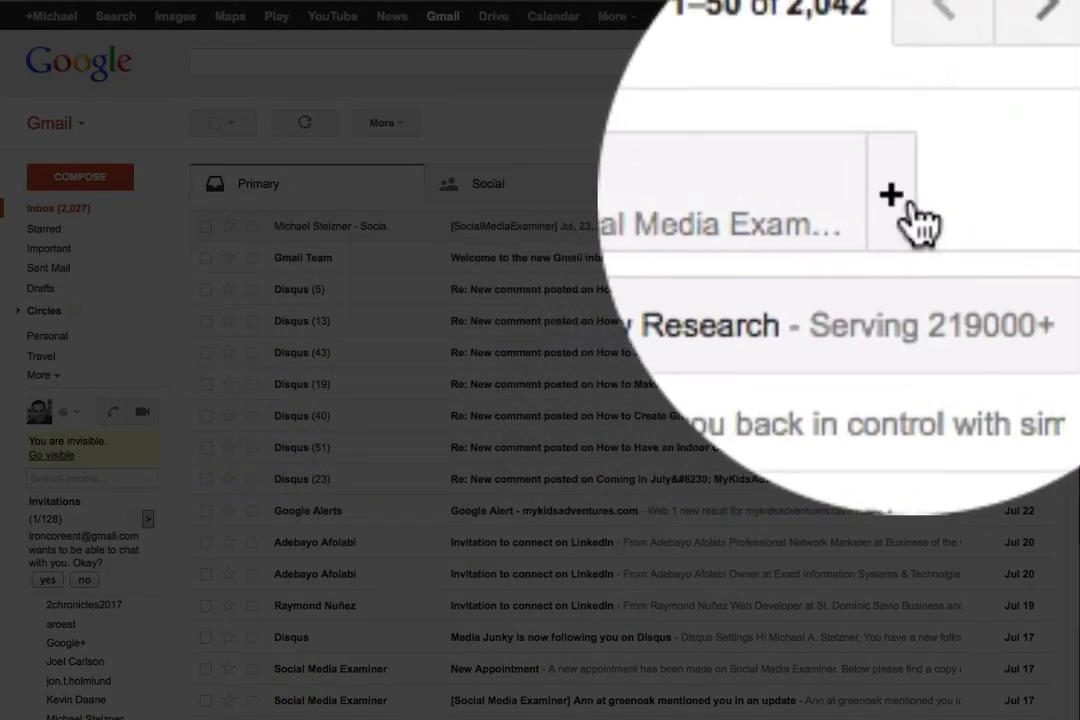
# Step: Check the inbox category options unchanged, then star the SocialMediaExaminer.com gift email in Promotions
pyautogui.click(892, 193)
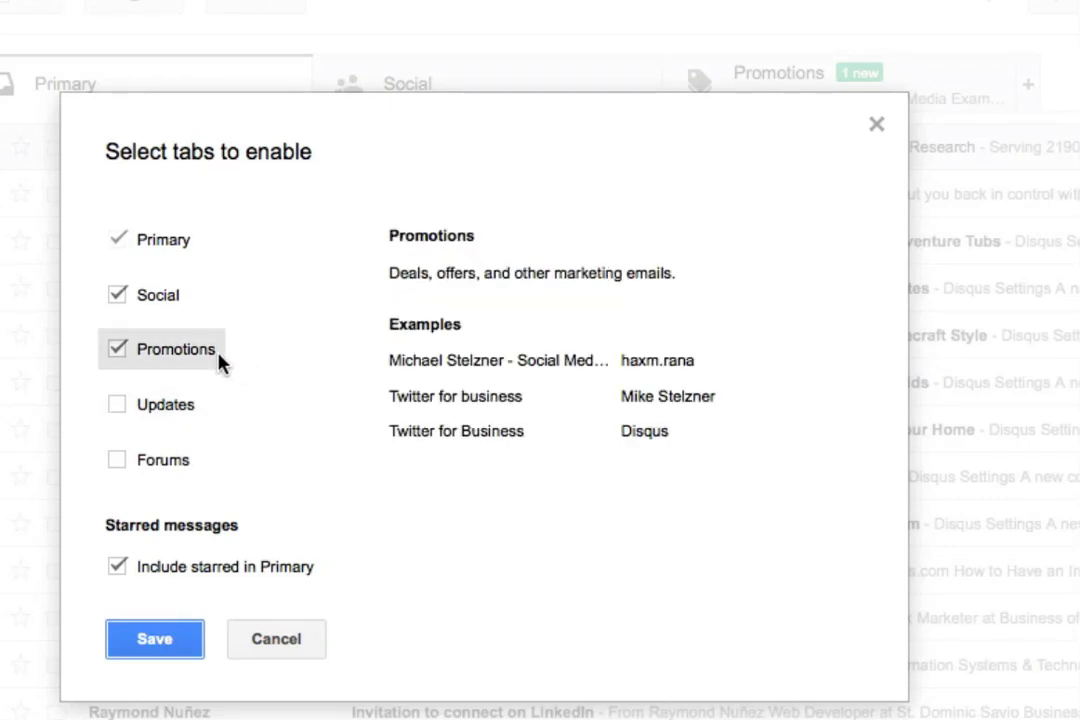
pyautogui.moveTo(135, 368)
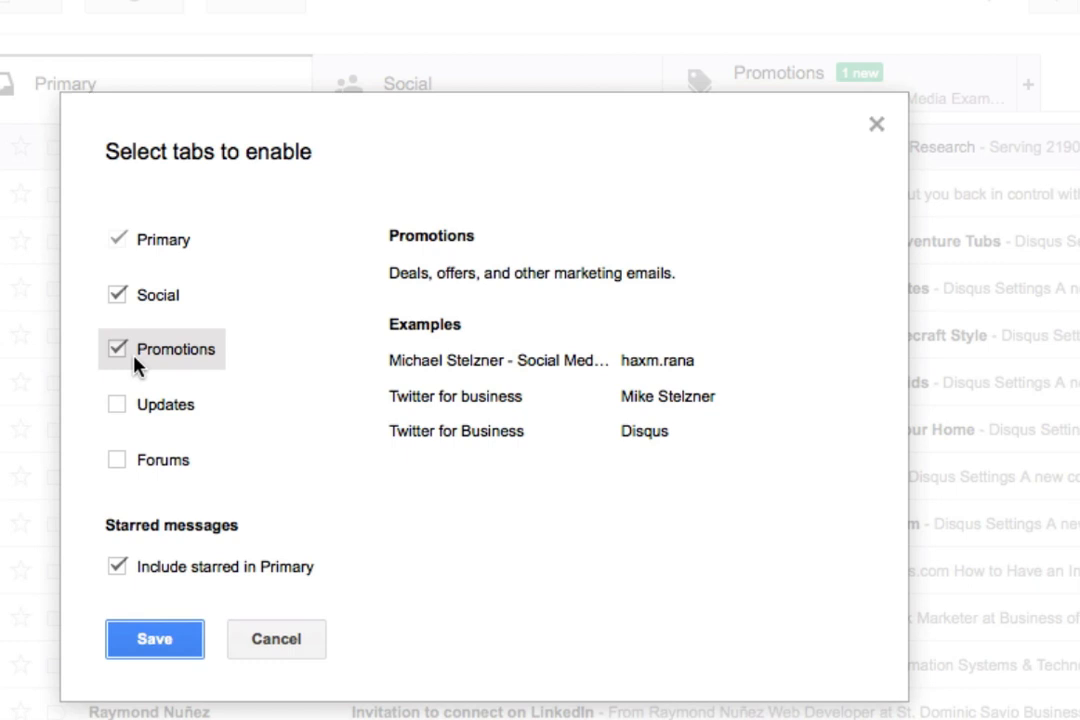
pyautogui.moveTo(114, 360)
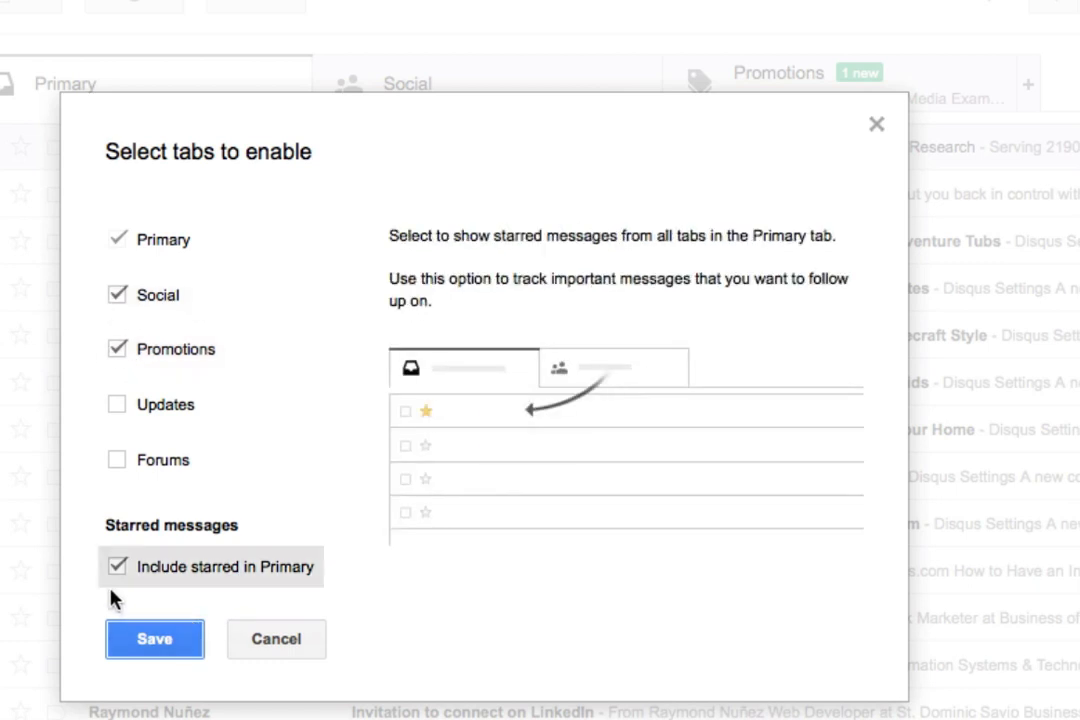
pyautogui.moveTo(122, 587)
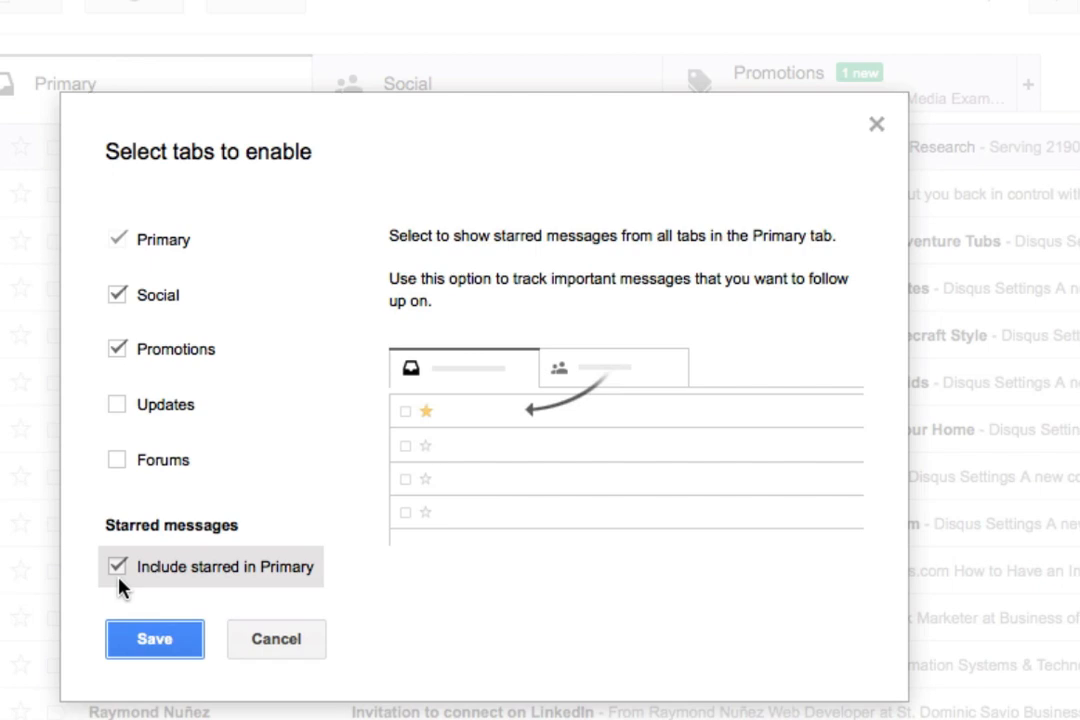
pyautogui.moveTo(305, 582)
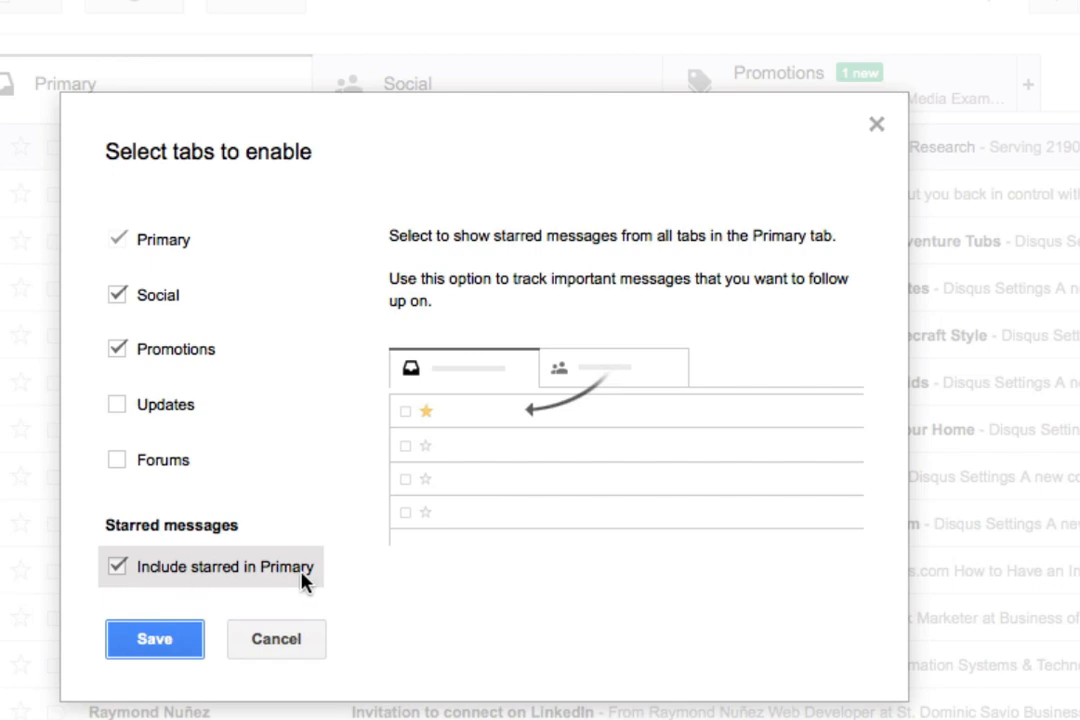
pyautogui.click(154, 639)
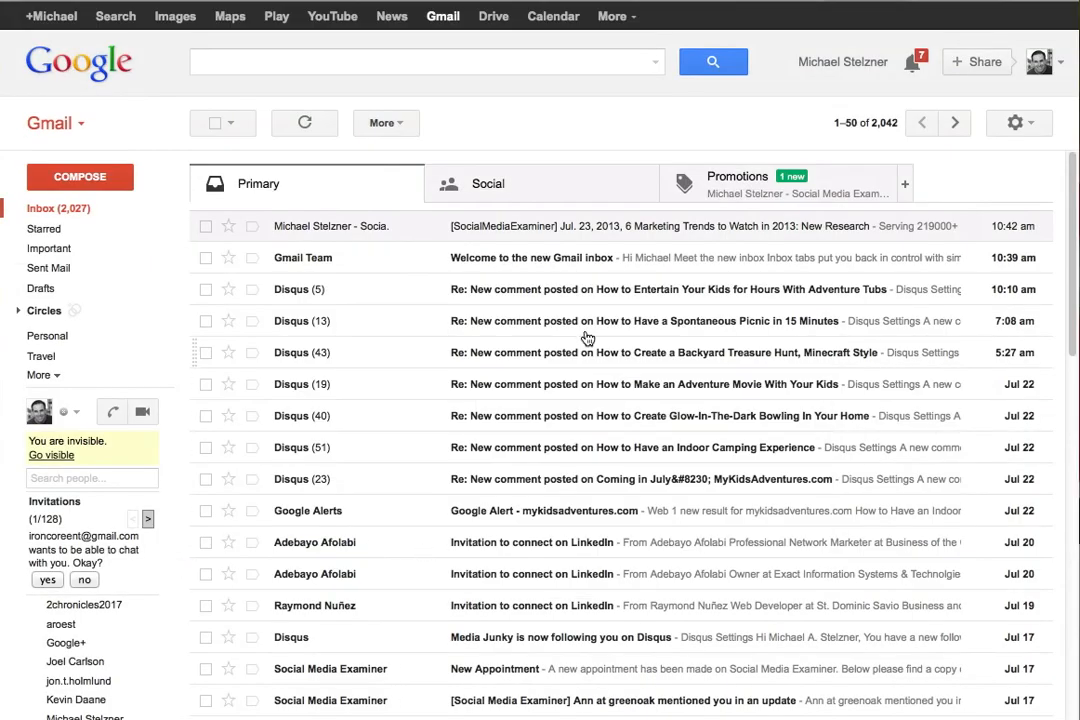
pyautogui.click(737, 183)
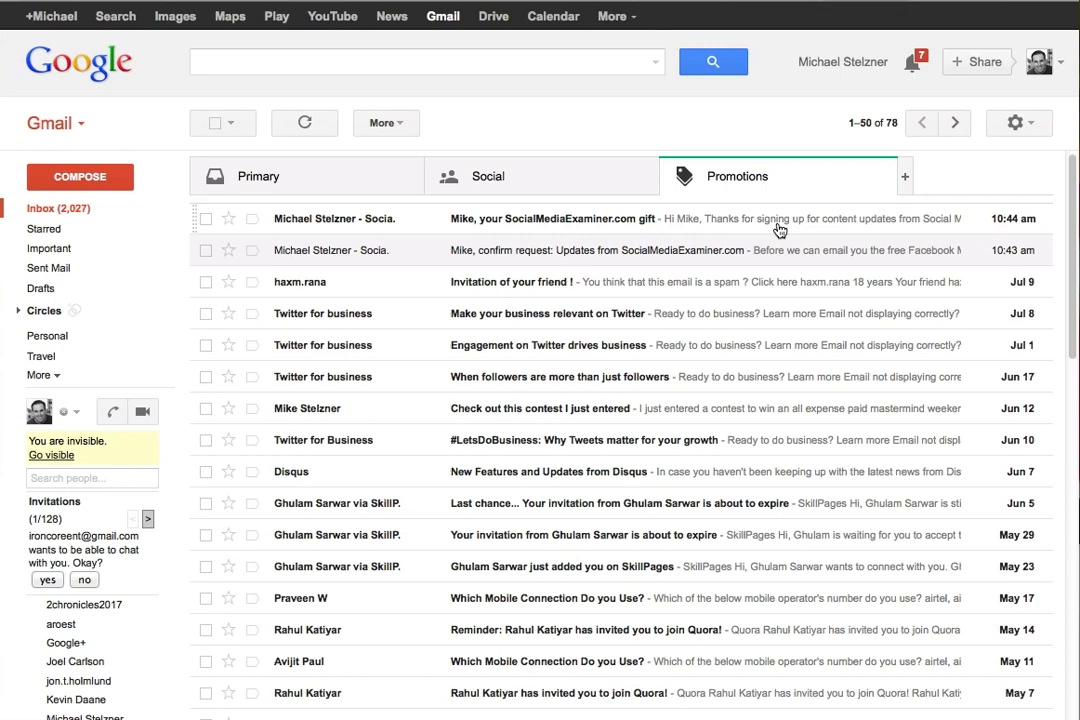
pyautogui.moveTo(748, 228)
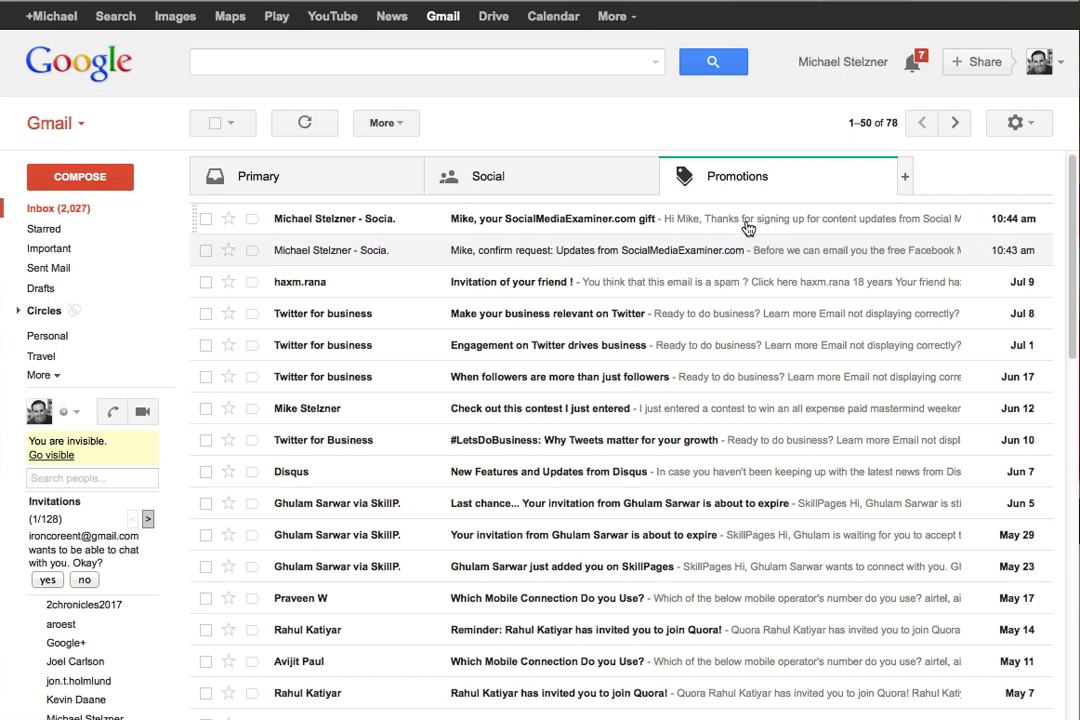
pyautogui.click(570, 219)
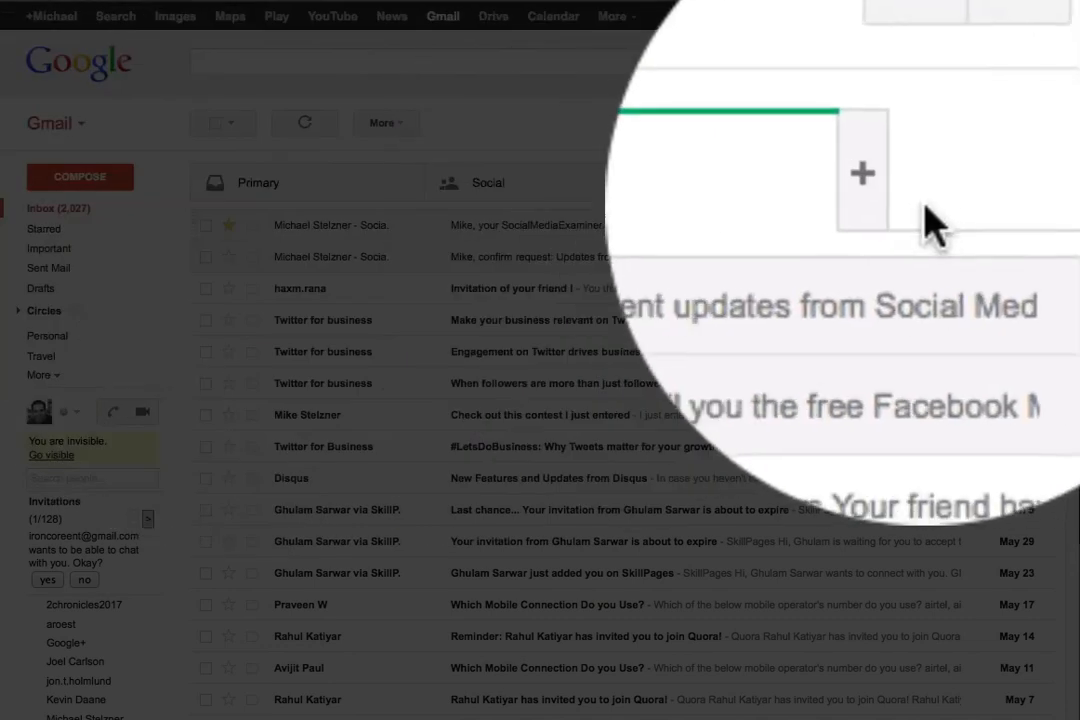
pyautogui.click(861, 172)
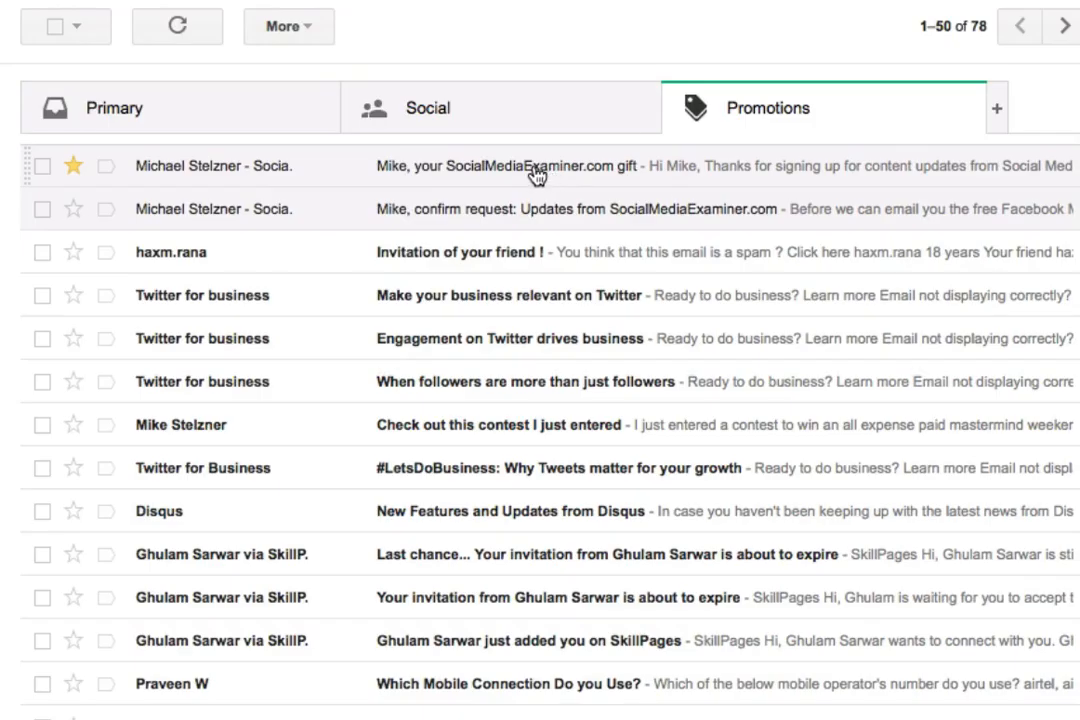
pyautogui.moveTo(541, 166); pyautogui.dragTo(180, 107)
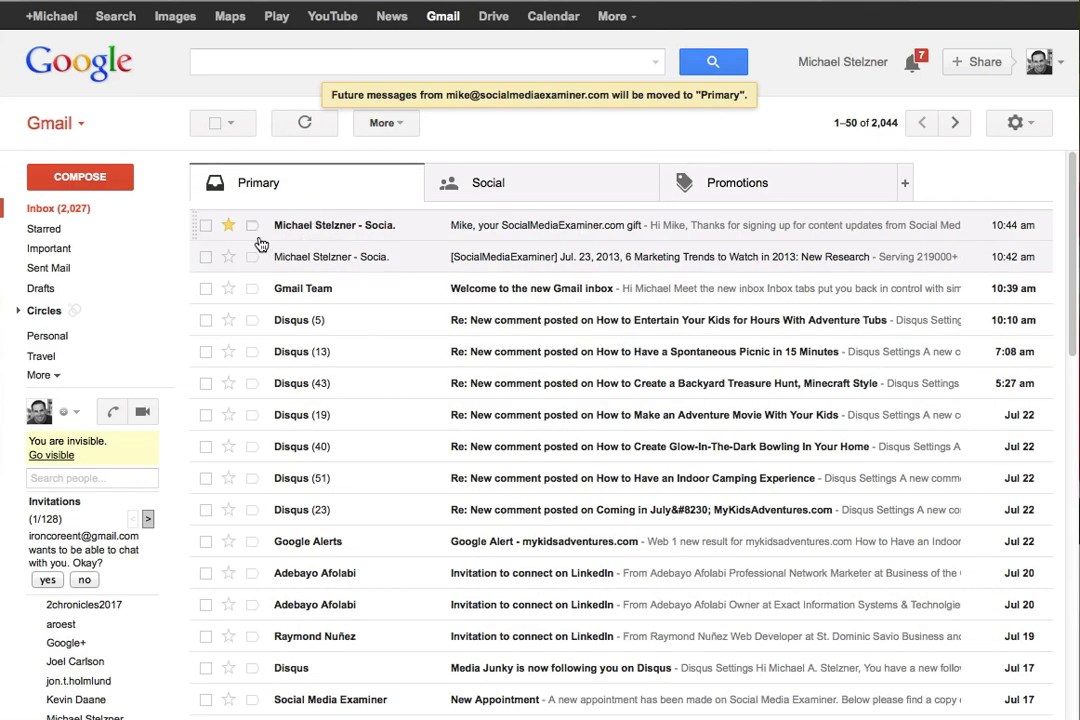
pyautogui.moveTo(228, 234)
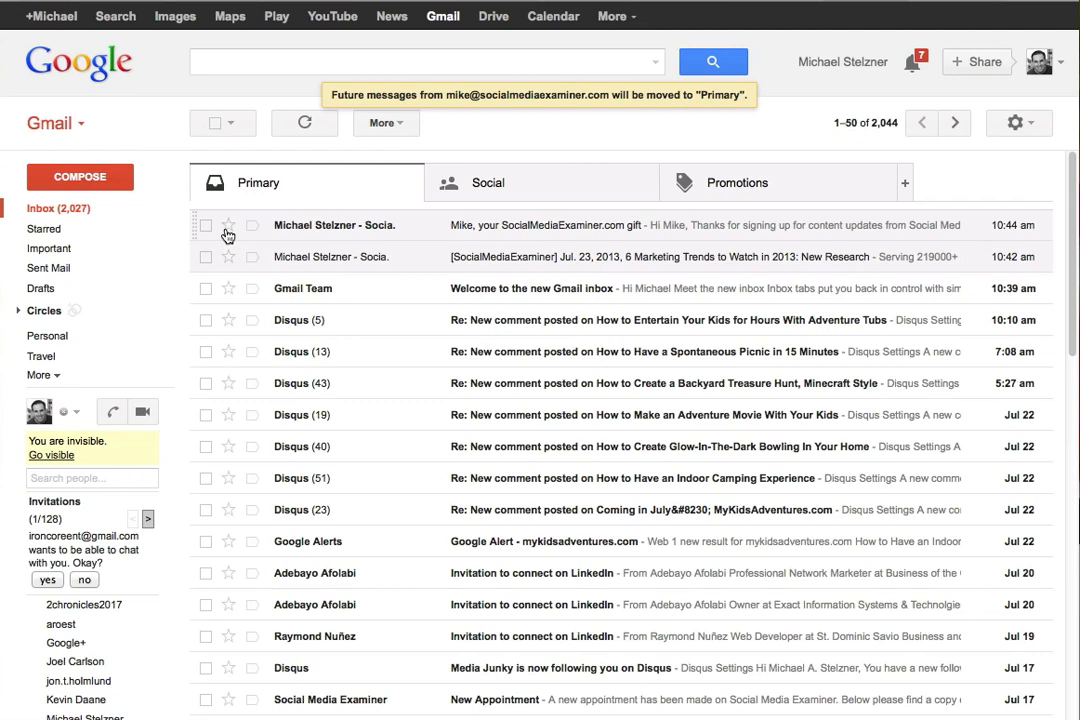
pyautogui.click(737, 182)
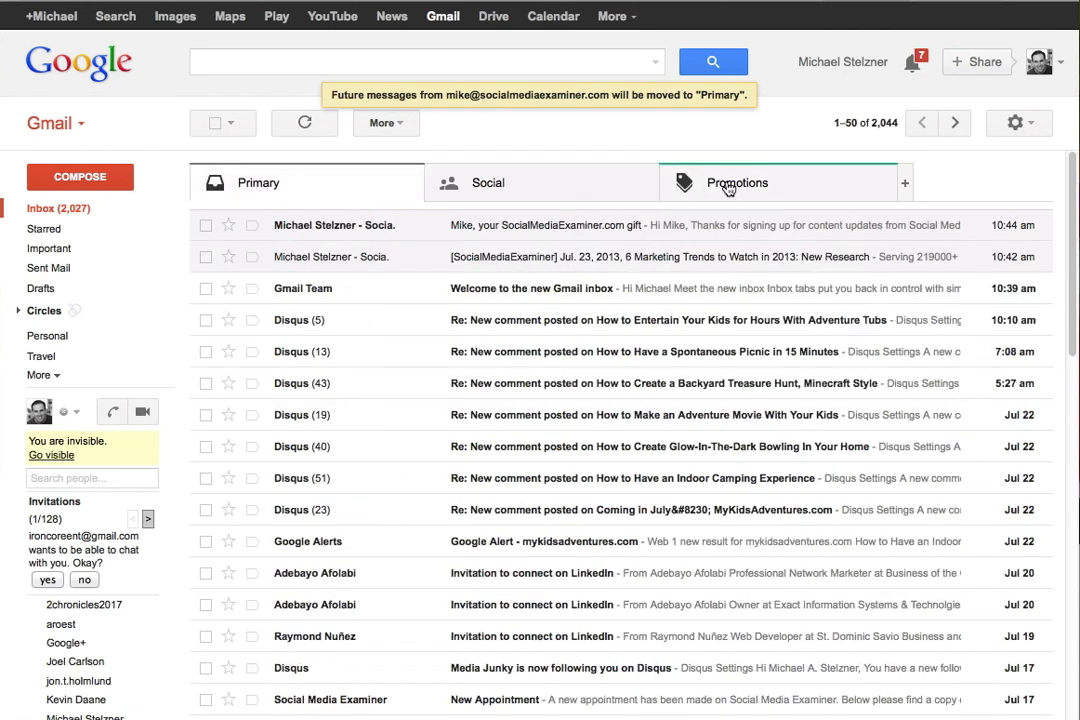
pyautogui.moveTo(311, 197)
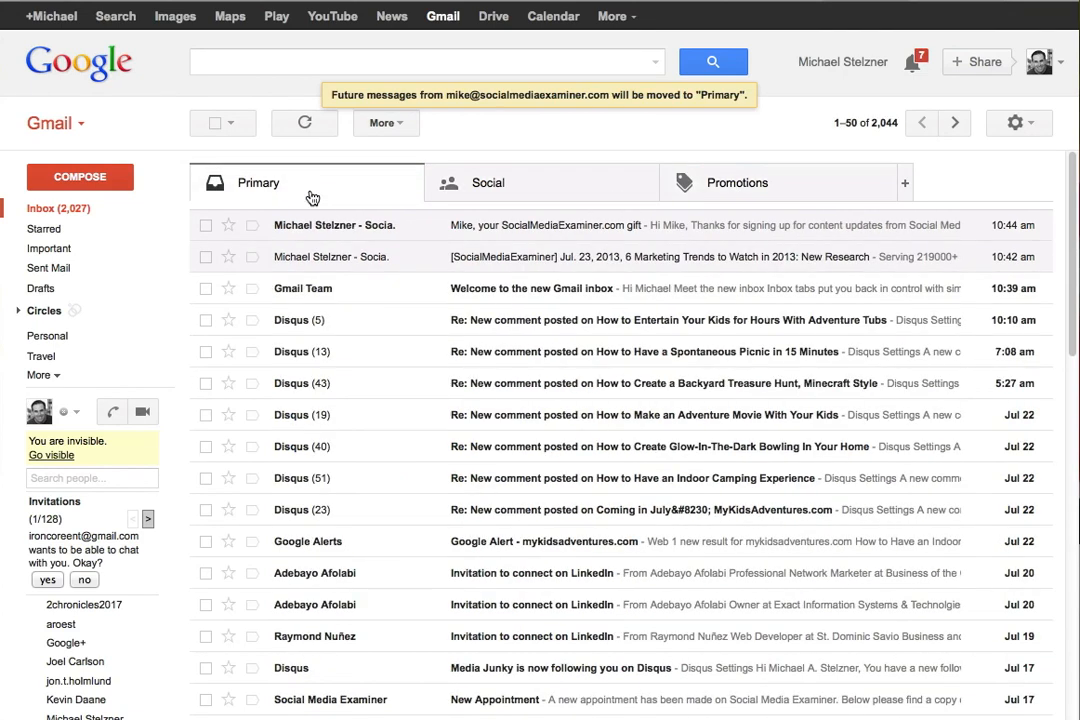